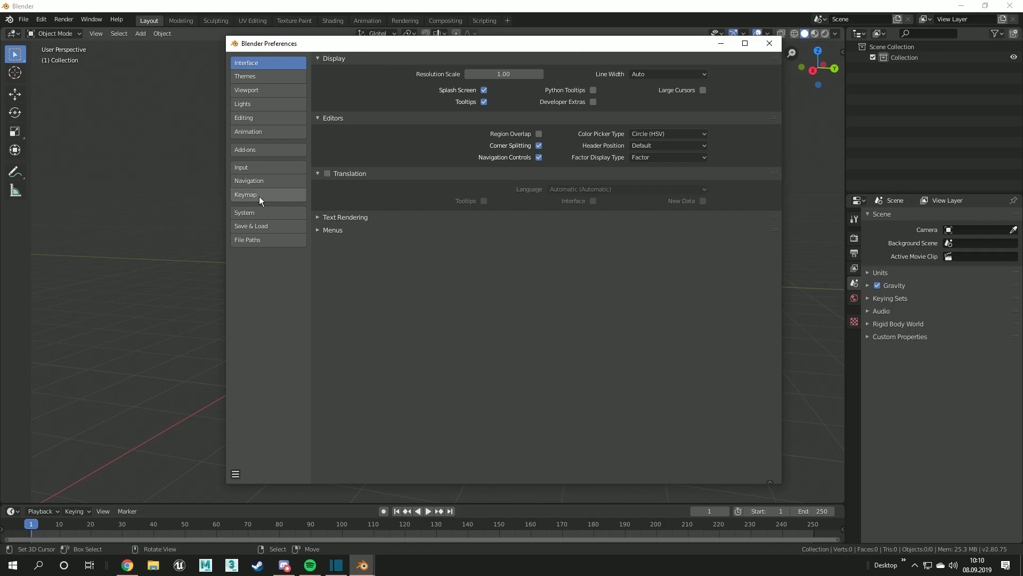
Choose the Blender 27X keymap preset in Preferences.
click(245, 194)
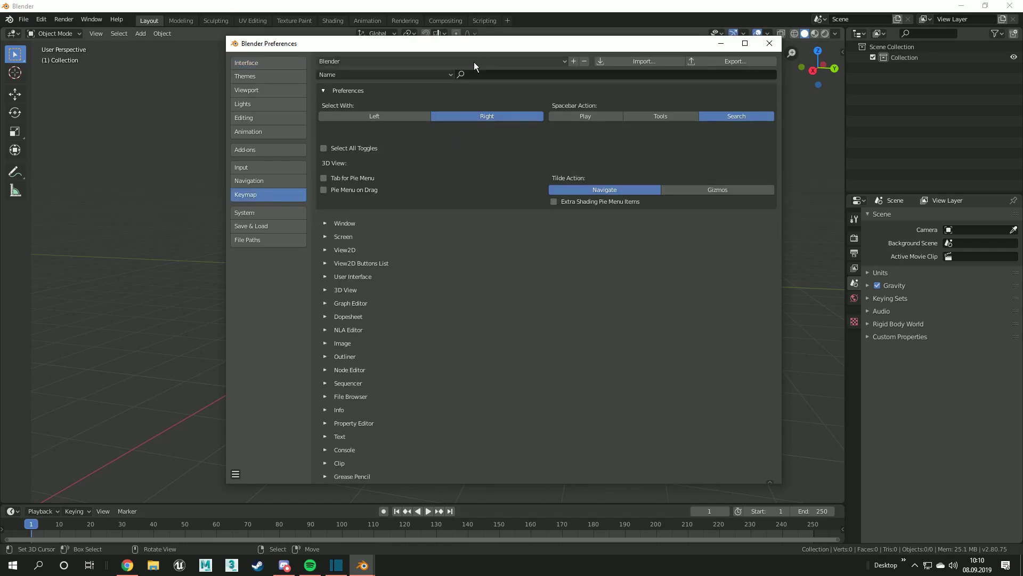
click(441, 61)
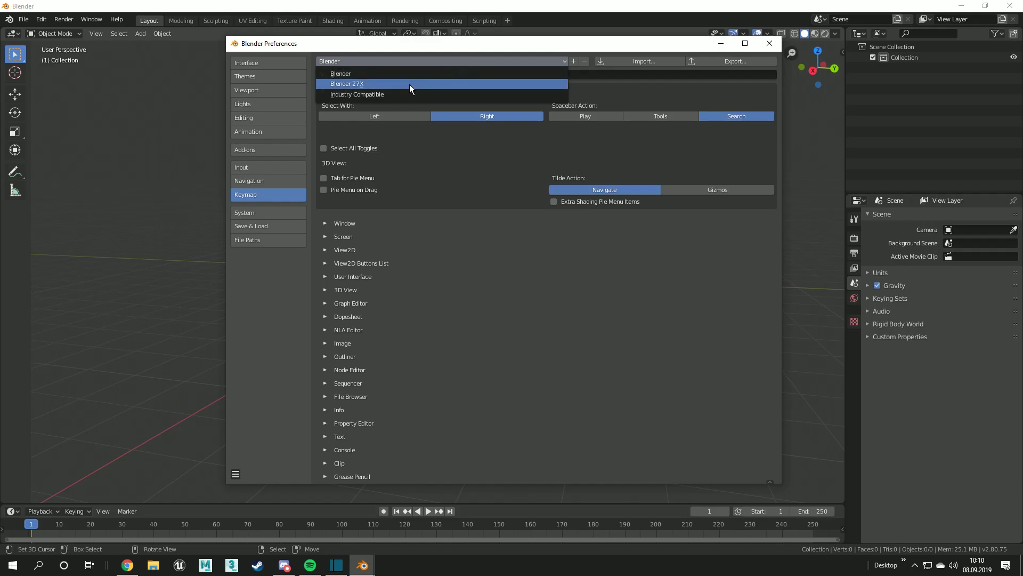
click(346, 83)
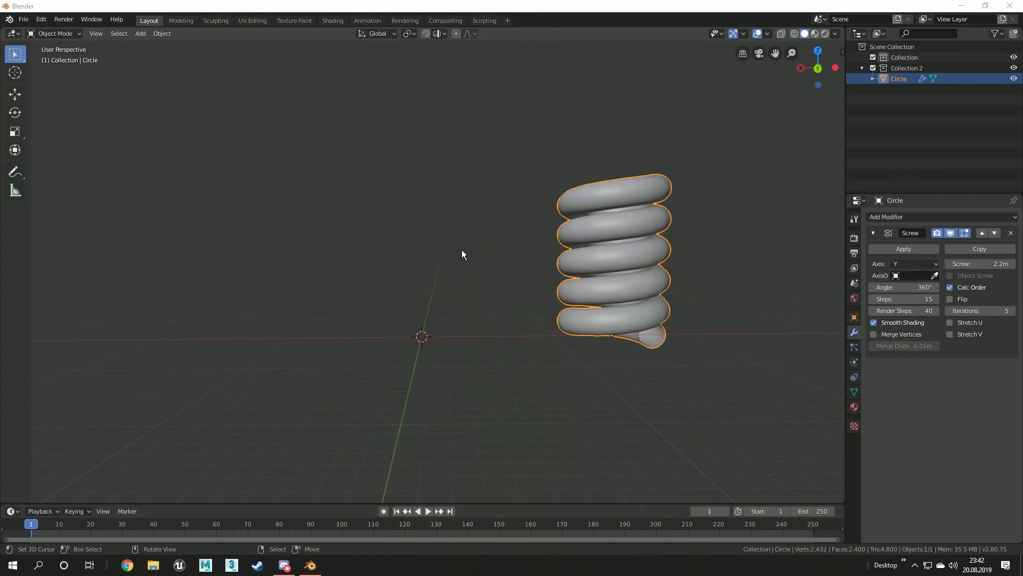
mouse_move(630, 275)
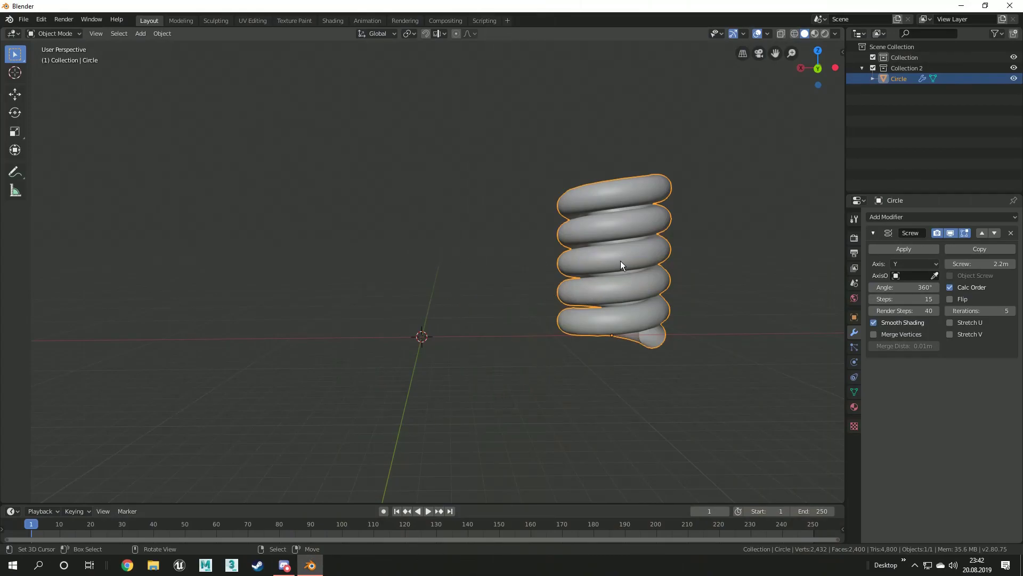
mouse_move(620, 248)
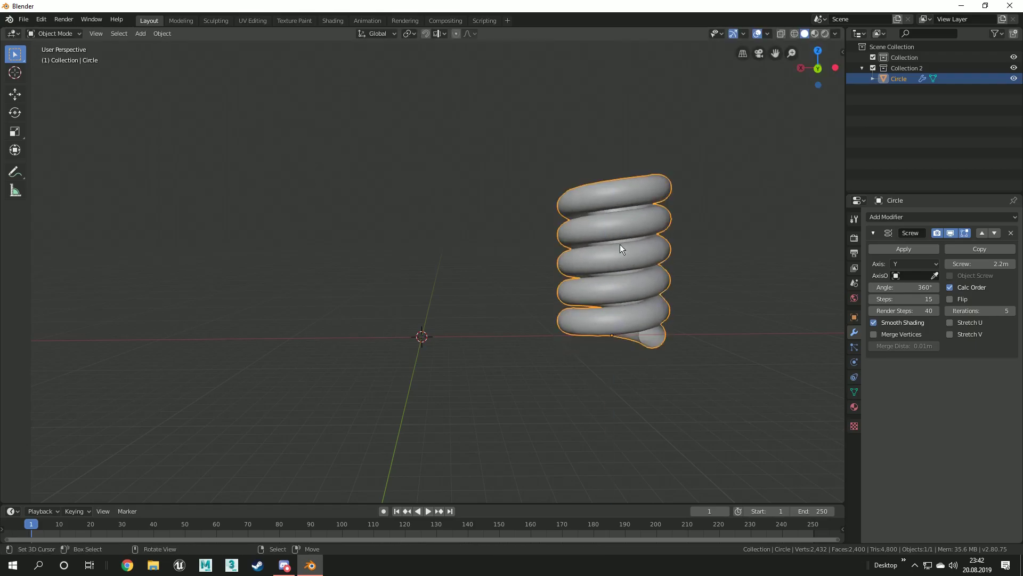
mouse_move(562, 258)
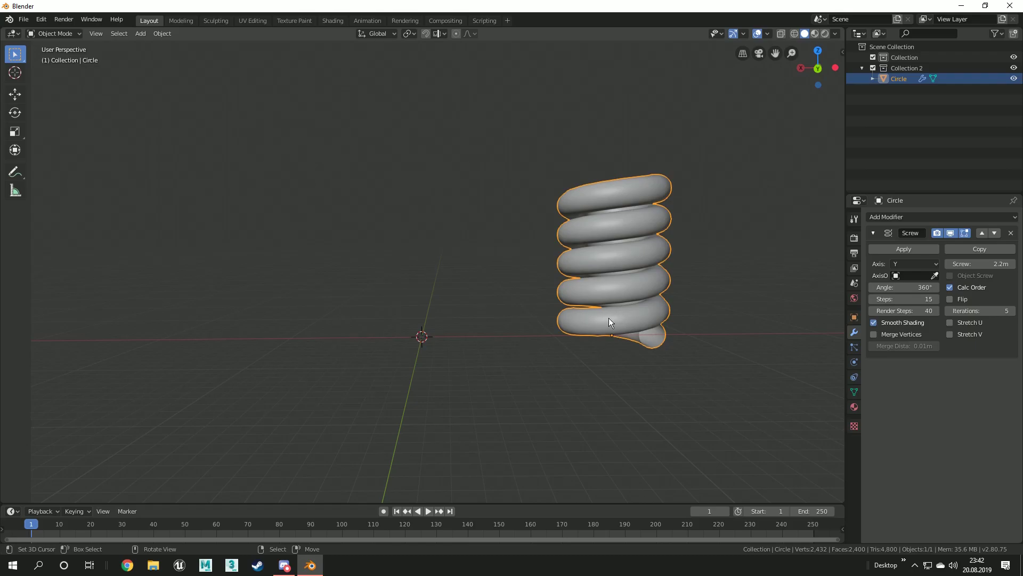
mouse_move(623, 282)
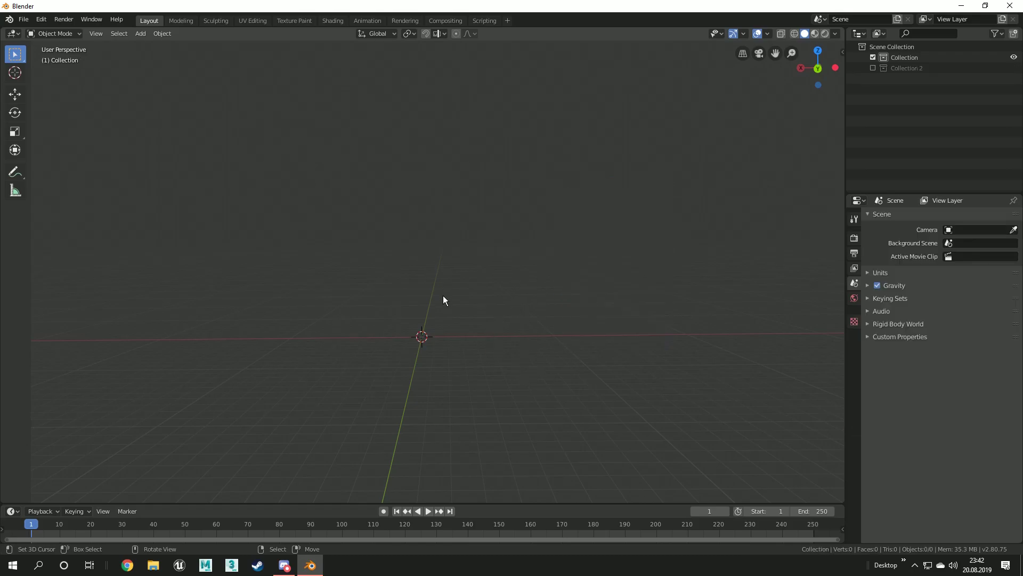
Add a Circle mesh from the Add > Mesh menu.
click(139, 33)
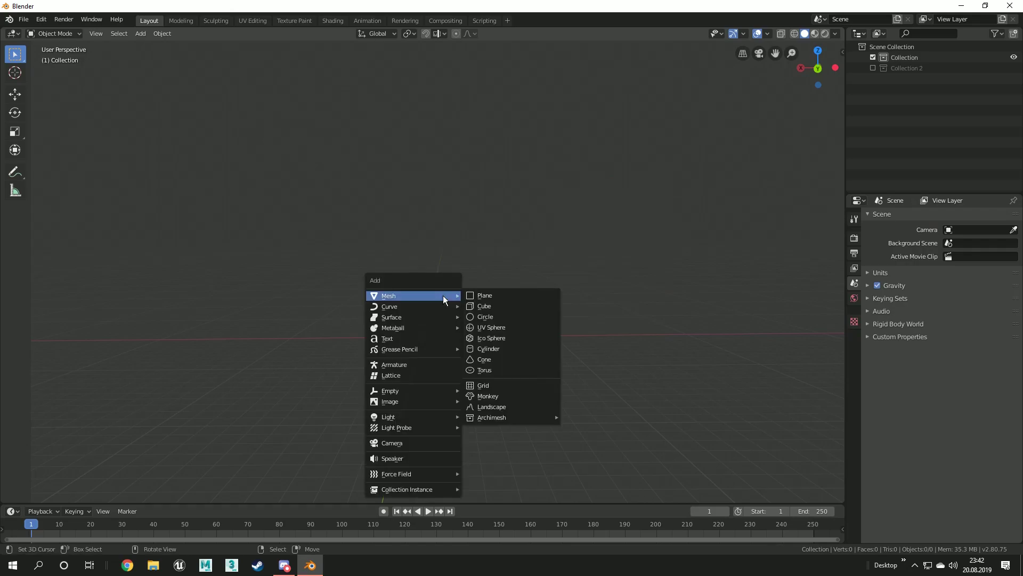
mouse_move(502, 316)
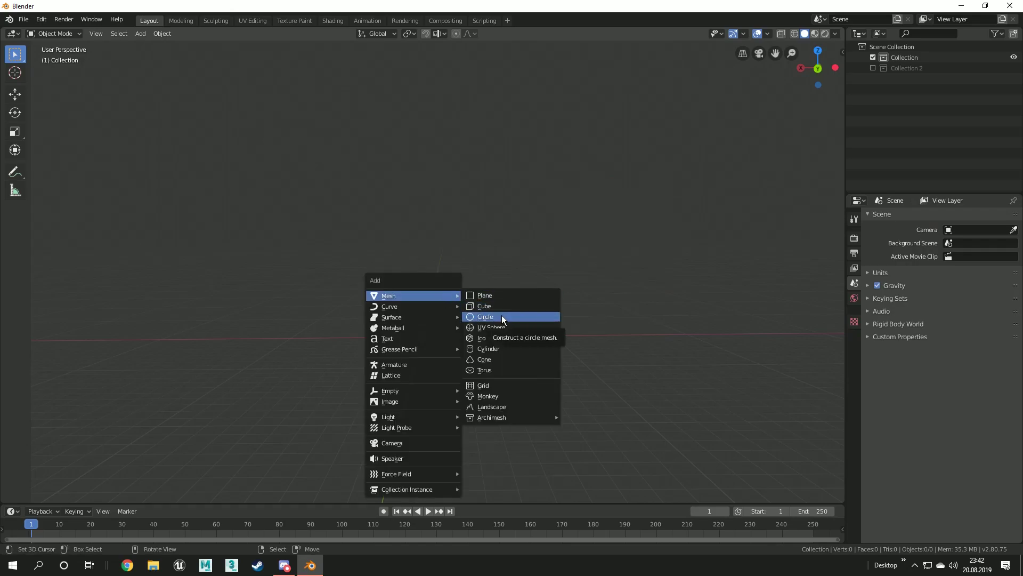
click(485, 316)
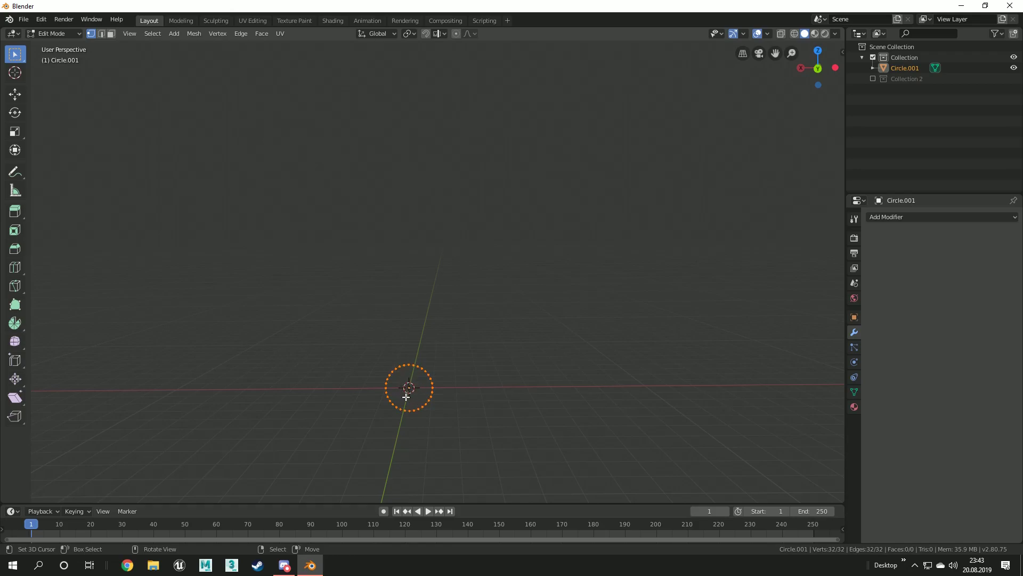
mouse_move(408, 387)
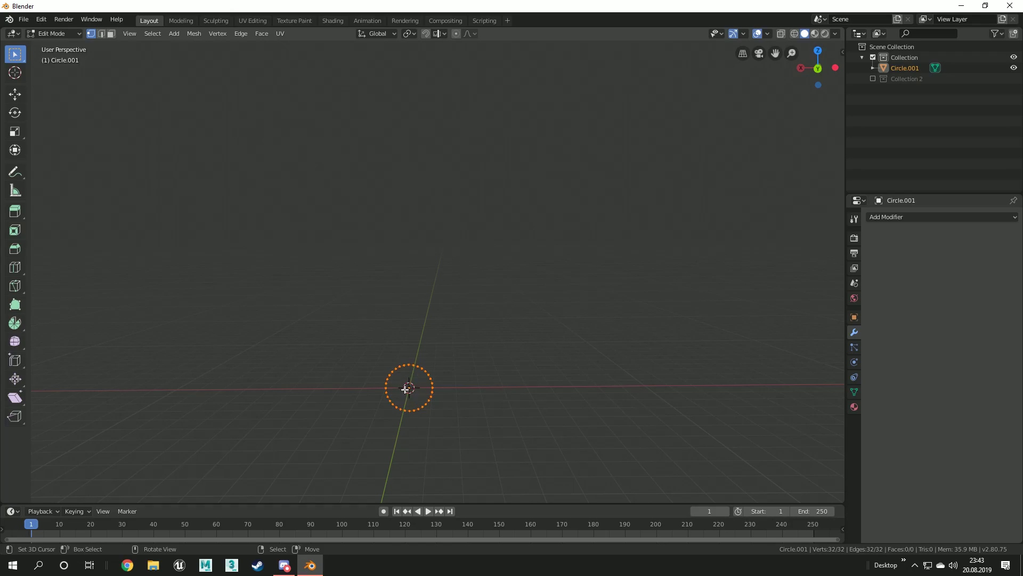
mouse_move(397, 393)
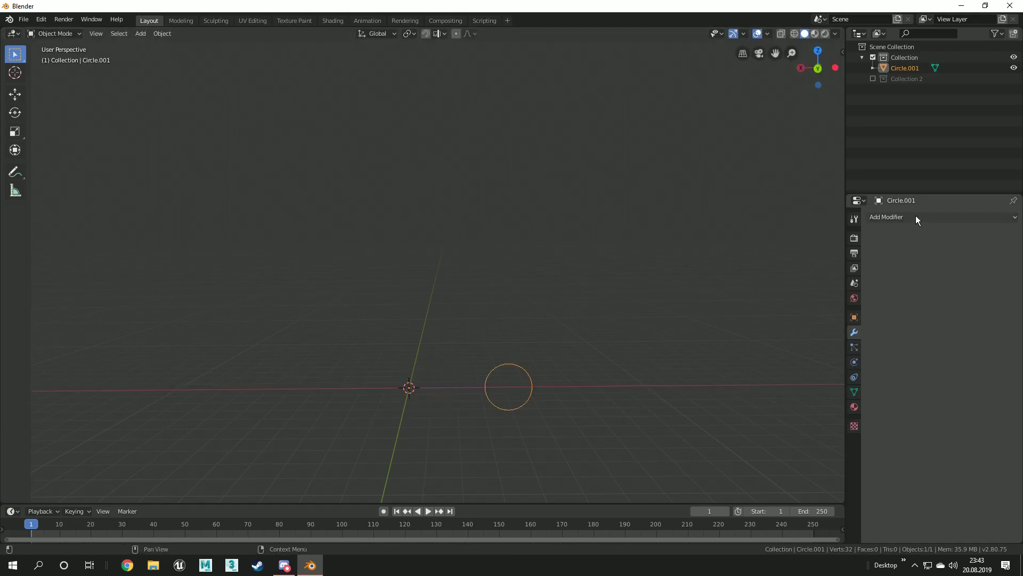
Add a Screw modifier to the offset circle.
click(886, 216)
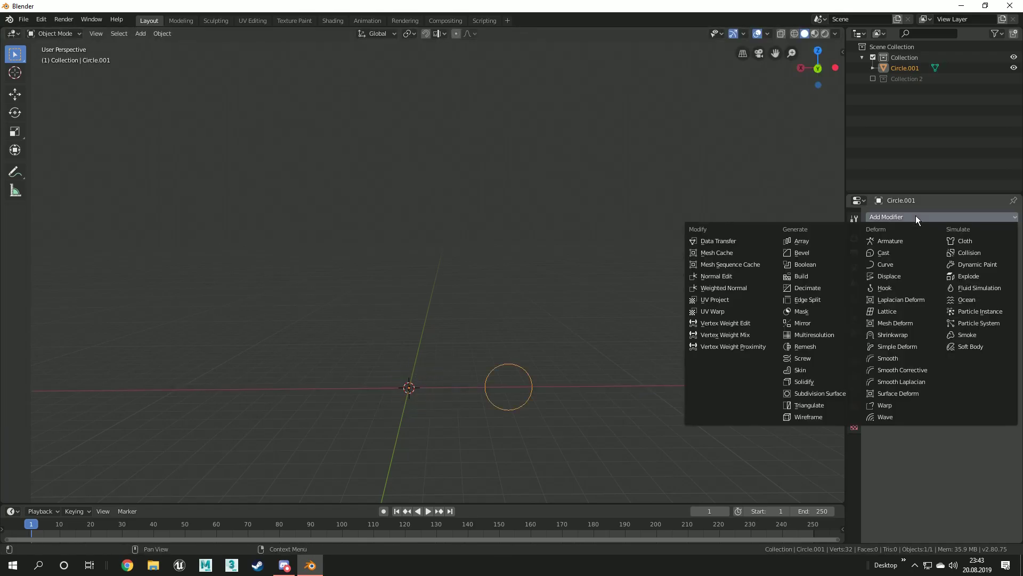
click(802, 358)
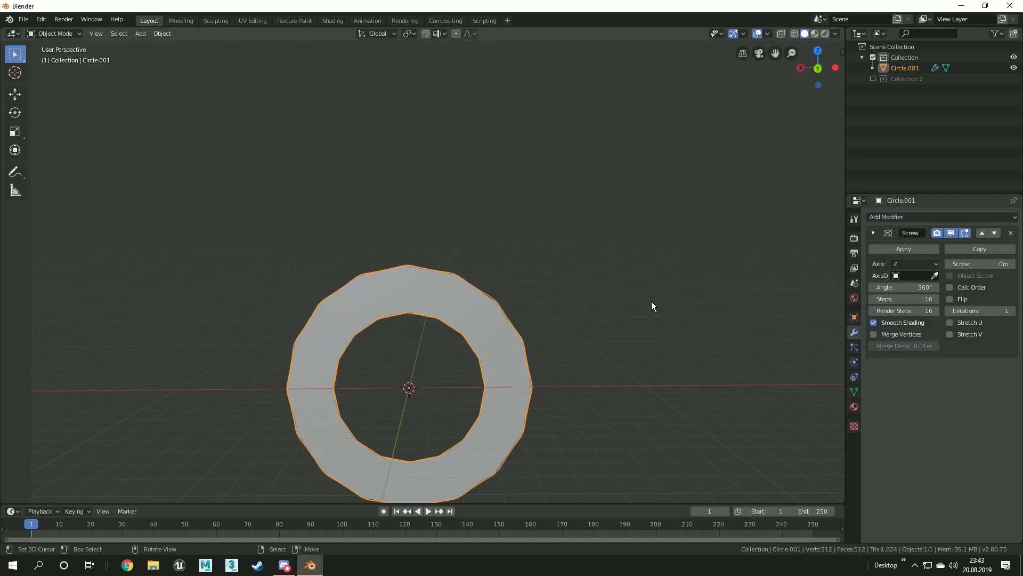
mouse_move(489, 379)
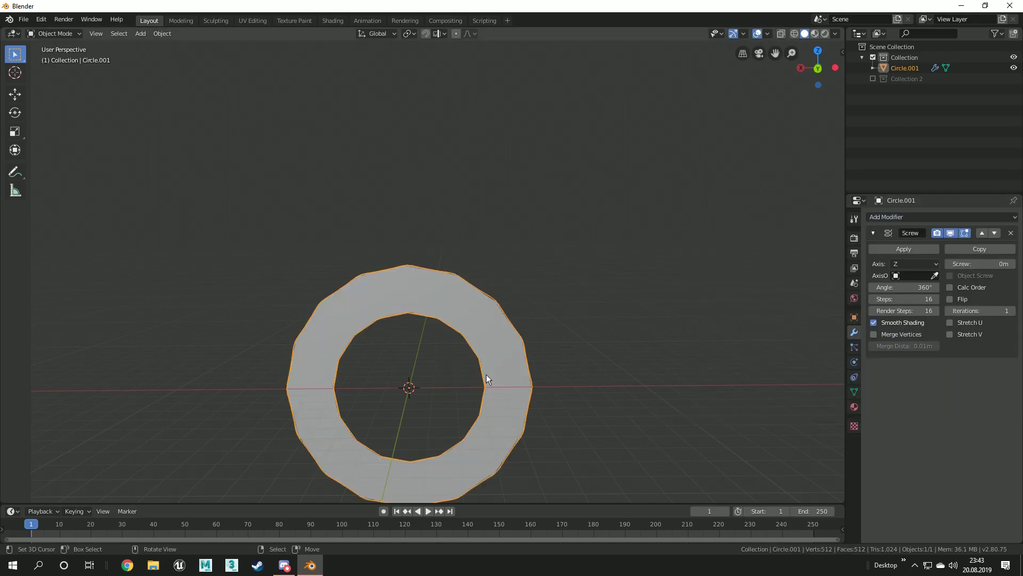
Set the Screw modifier axis to Y, forming a torus.
click(914, 263)
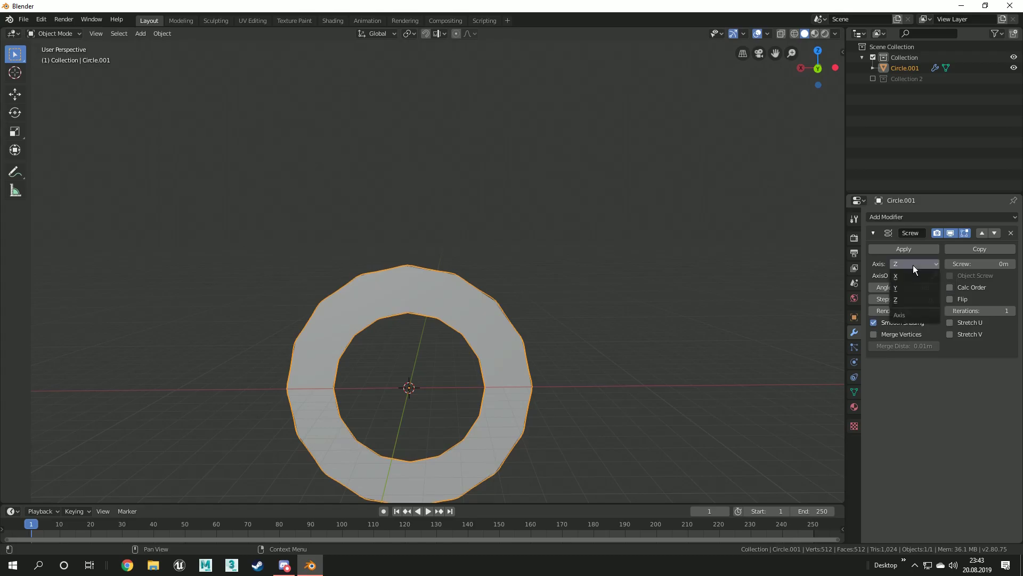
click(896, 287)
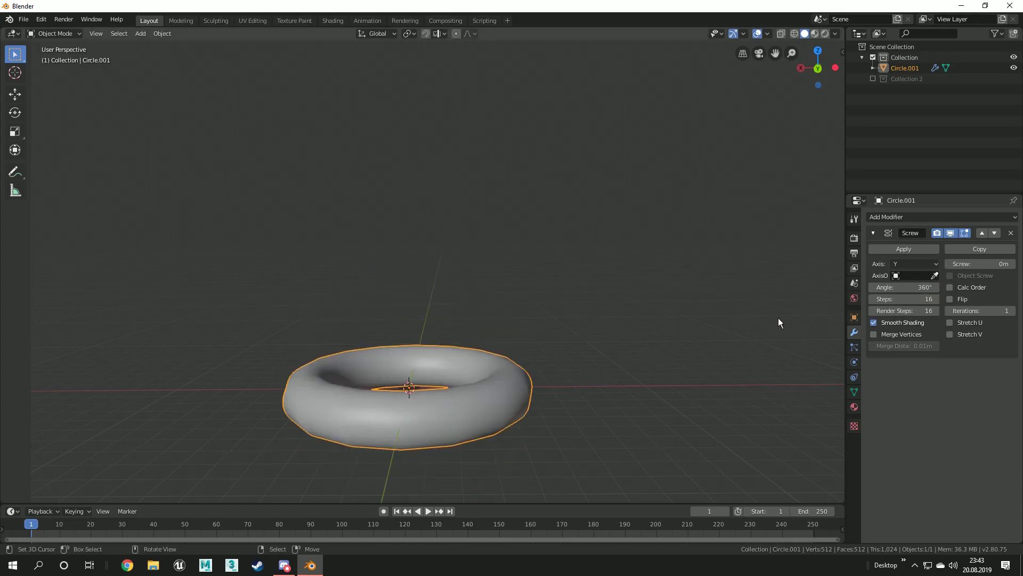